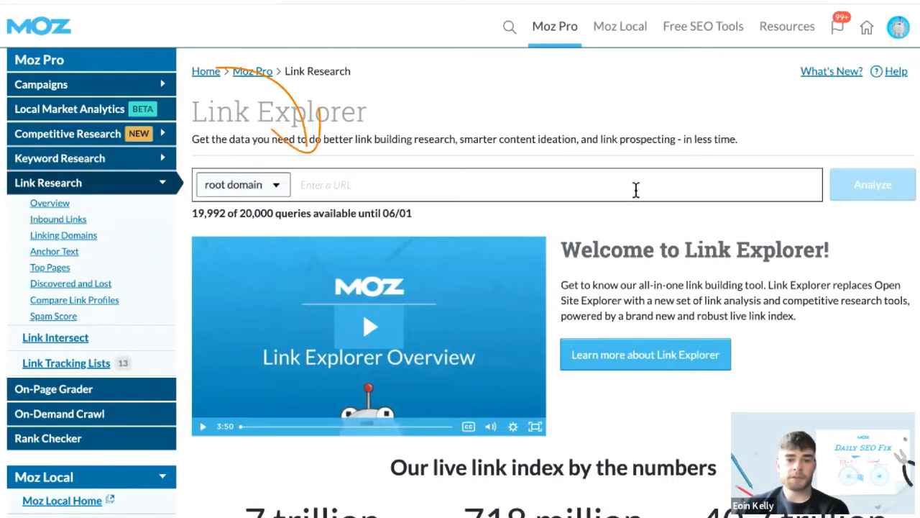
- Analyze searchenginejournal.com as a root domain in Link Explorer
text(searchenginejournal.com)
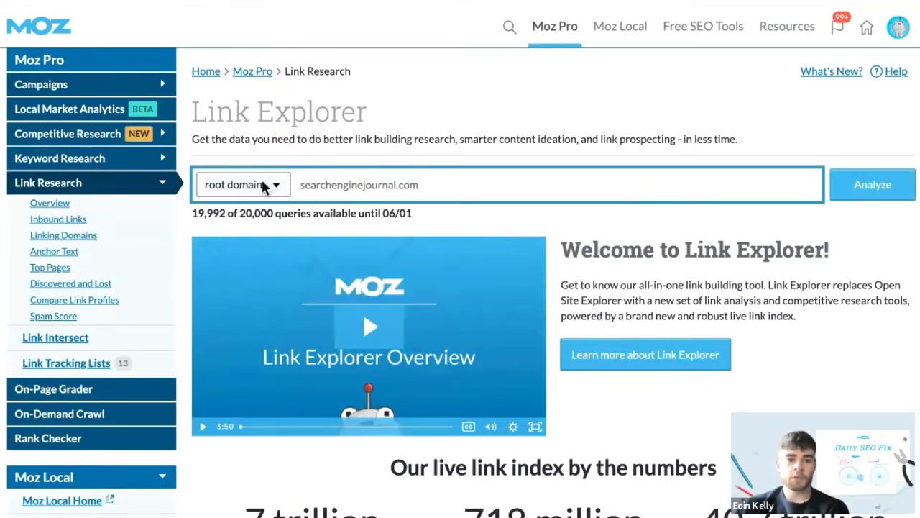
click(242, 184)
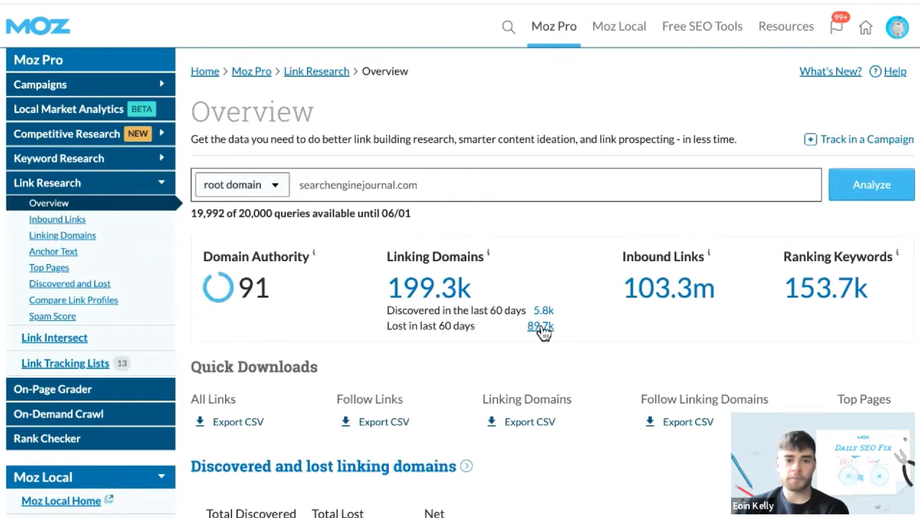
- Open the Discovered and Lost report and scroll to the discovered linking domains list
scroll(down, 3)
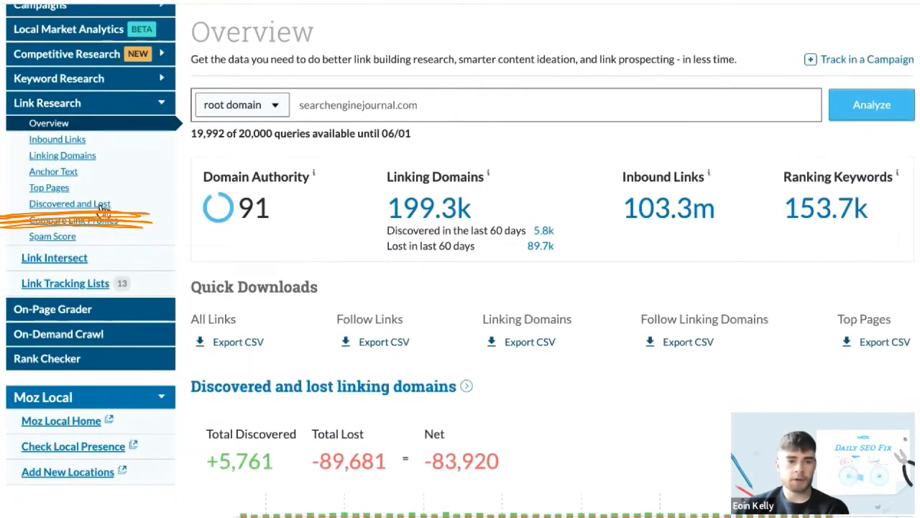
click(69, 203)
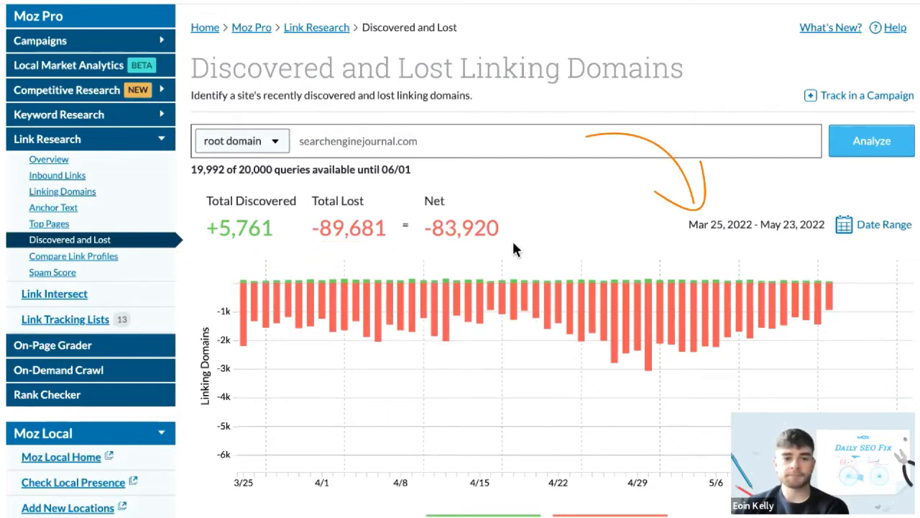
scroll(down, 3)
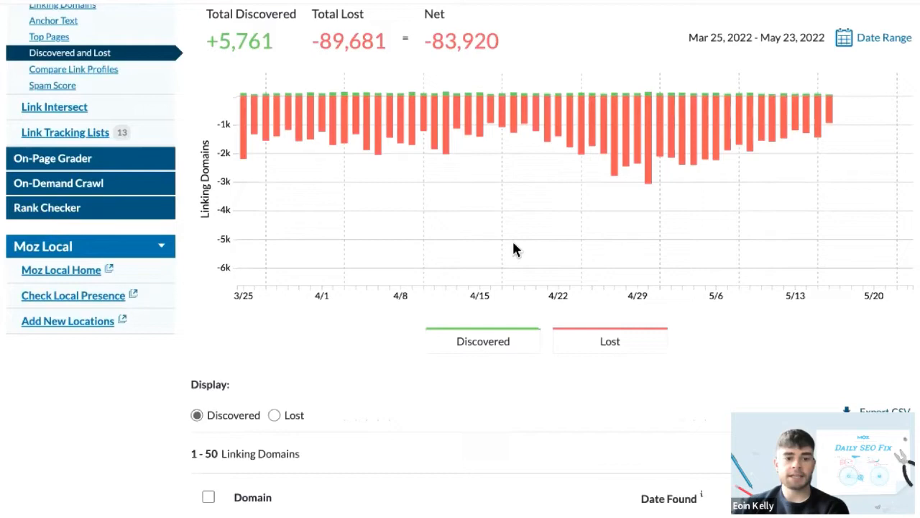
scroll(down, 3)
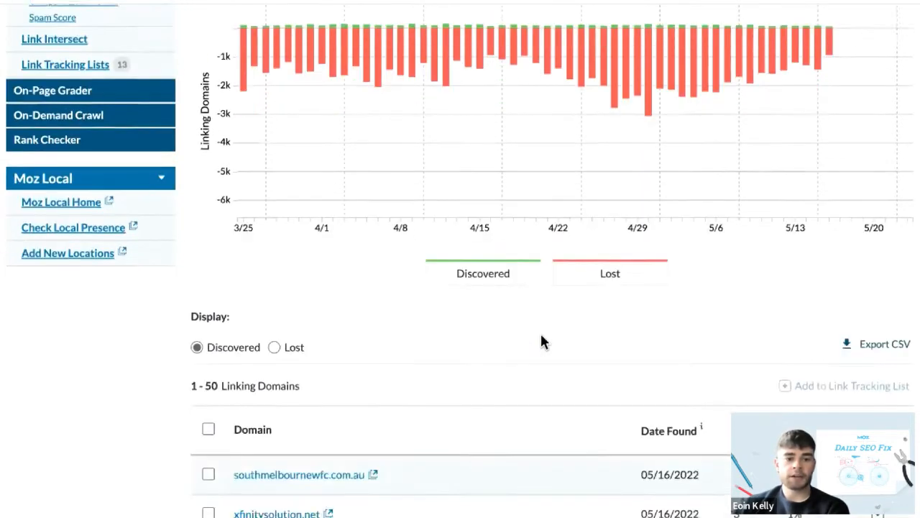
scroll(down, 3)
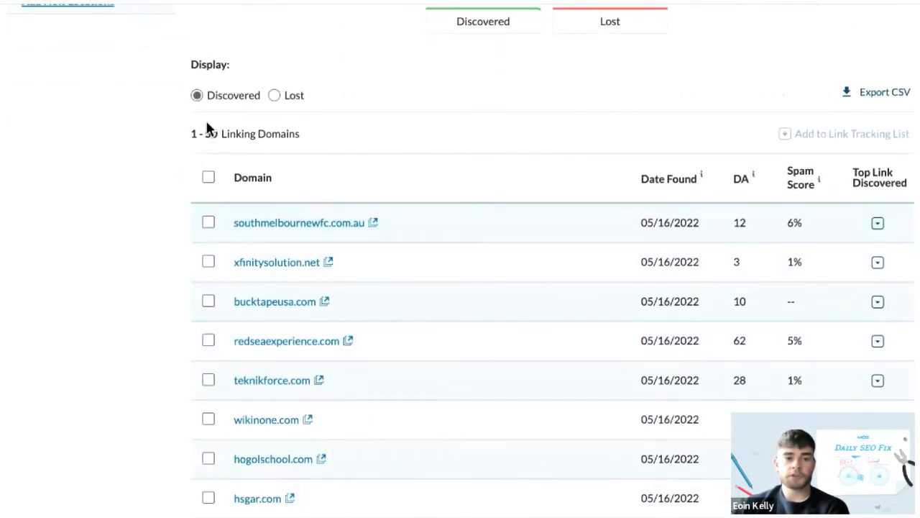
click(274, 95)
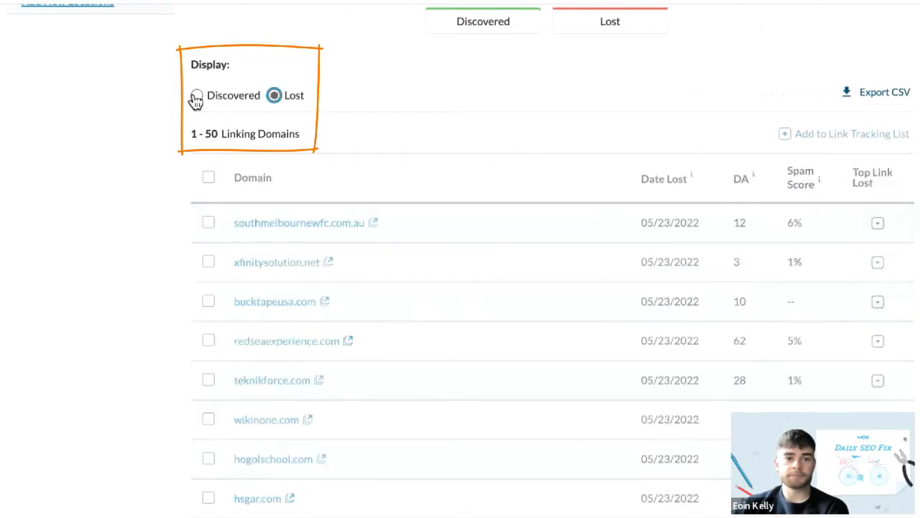
click(196, 95)
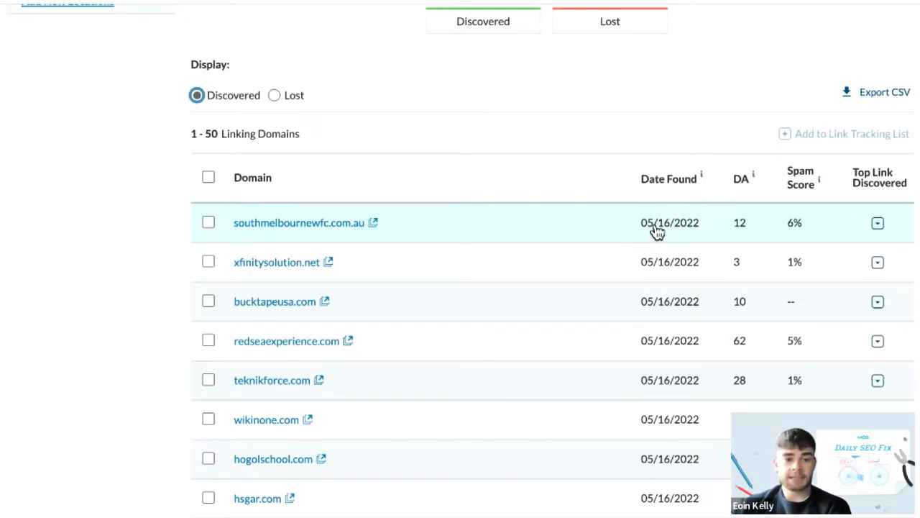
mouse_move(636, 236)
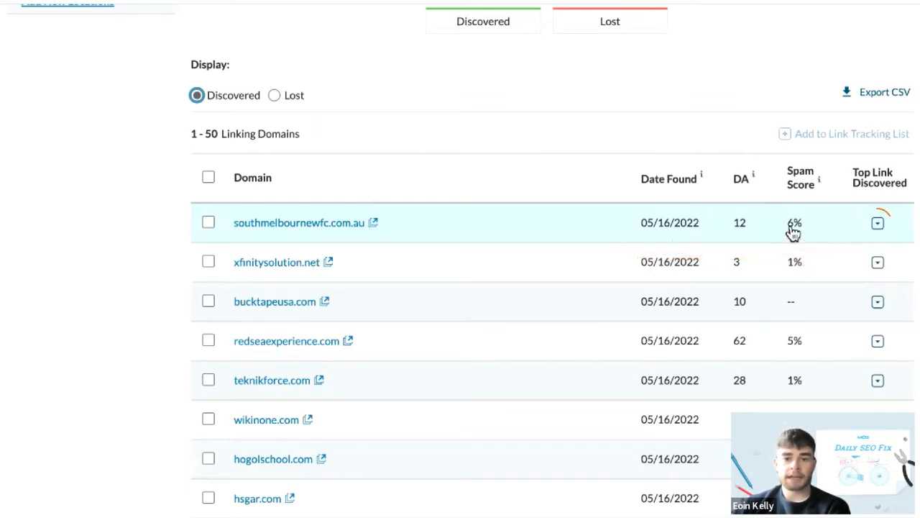
click(877, 222)
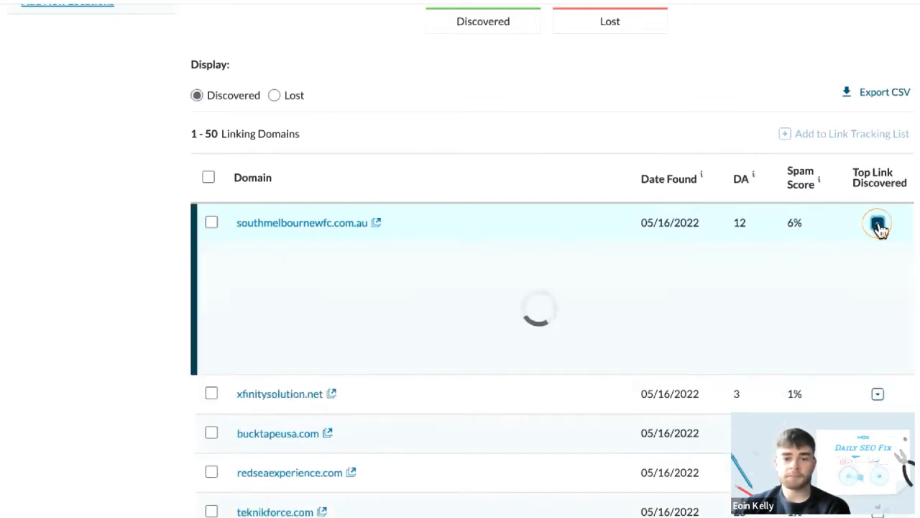
click(877, 222)
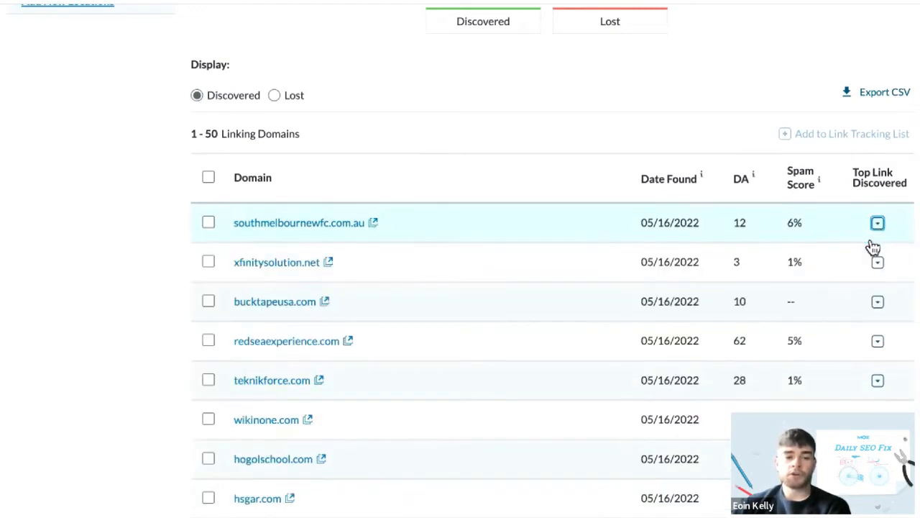
mouse_move(845, 277)
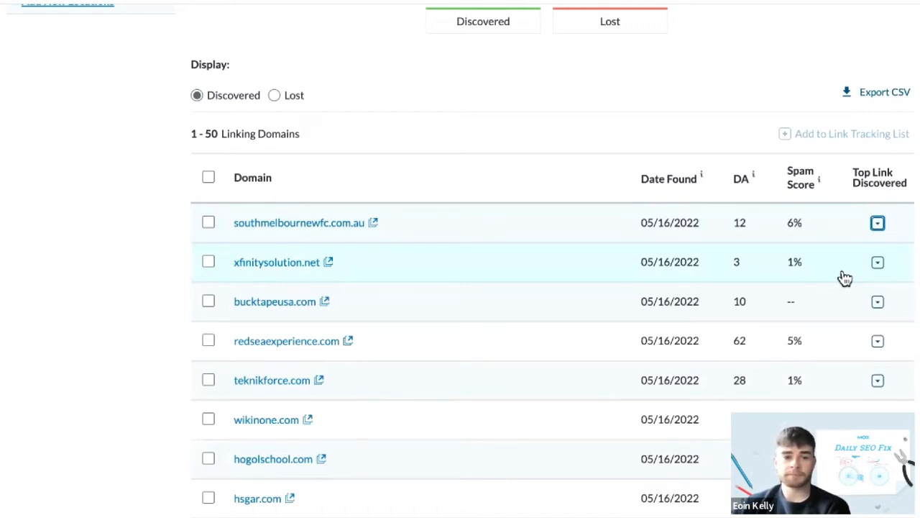
scroll(down, 3)
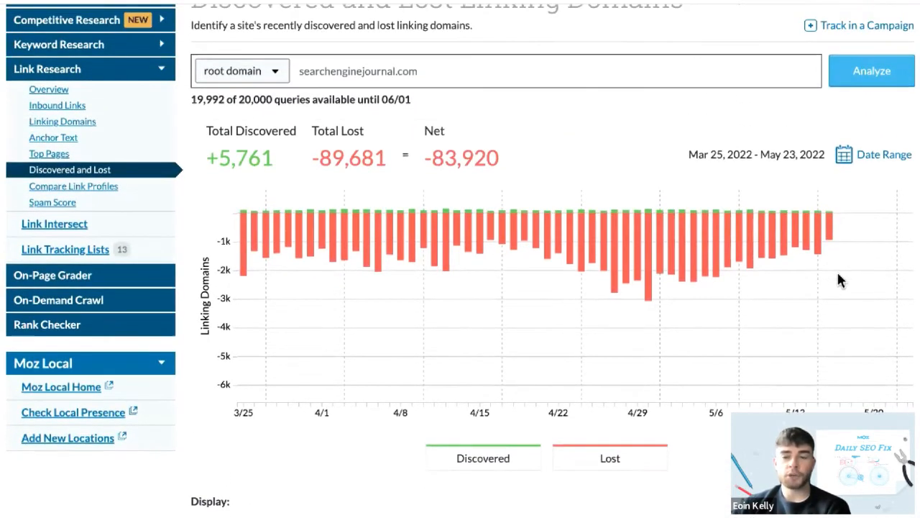
- In the lost linking domains list, expand and collapse anclan.com's top lost link
scroll(down, 3)
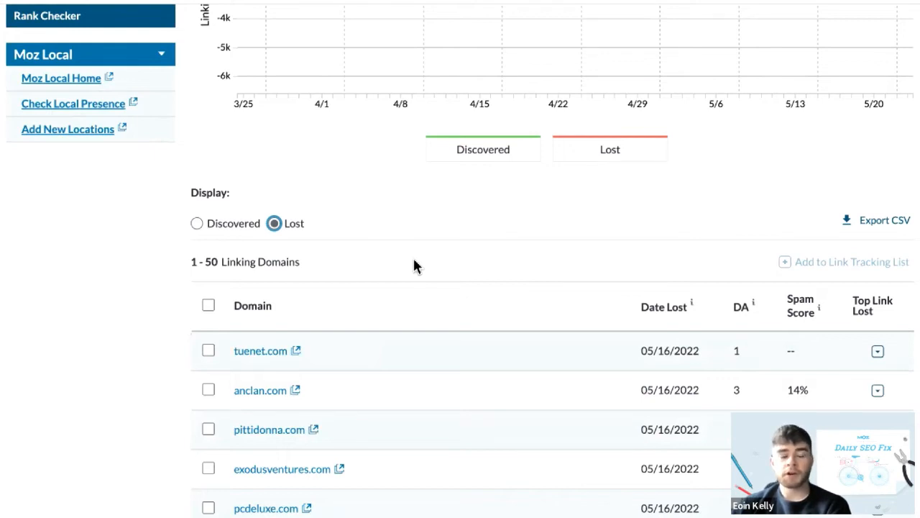
scroll(down, 3)
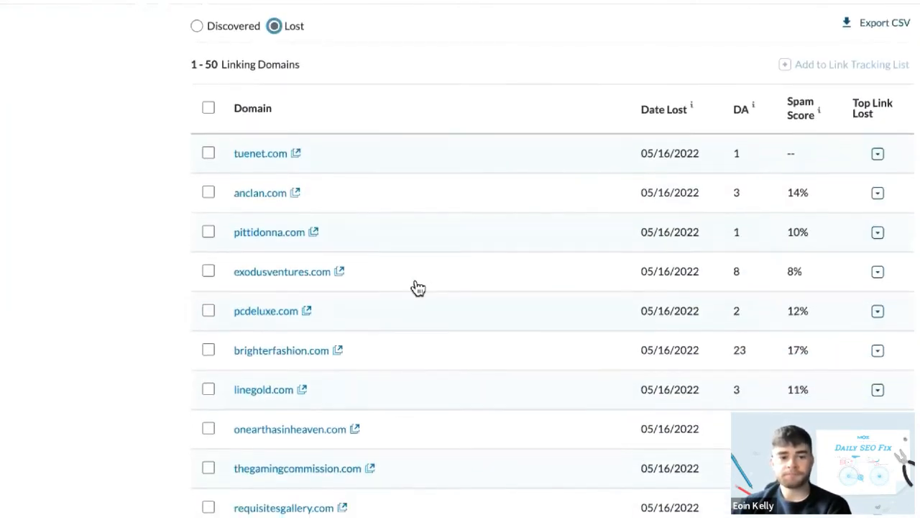
mouse_move(419, 287)
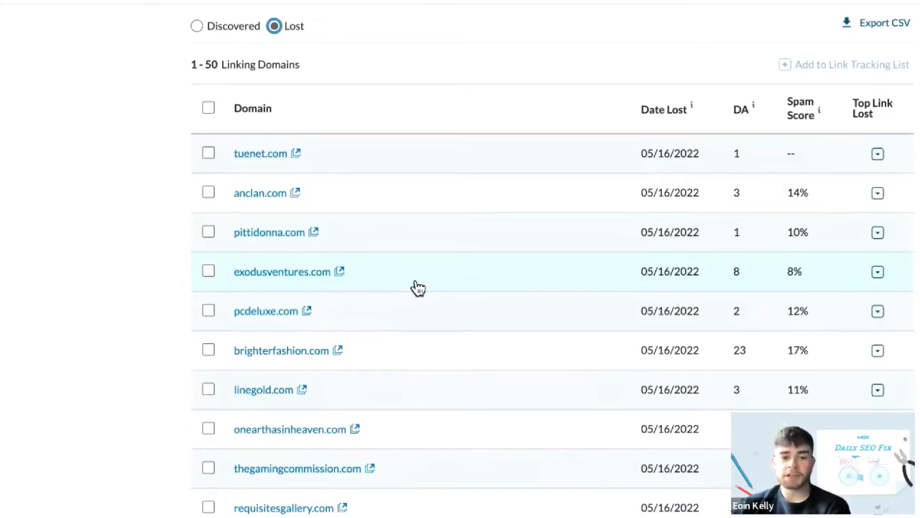
mouse_move(424, 297)
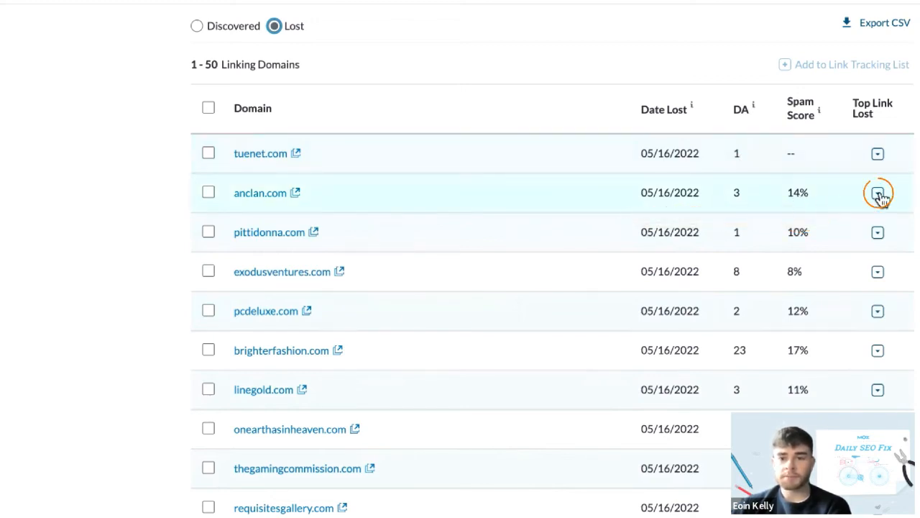
click(878, 192)
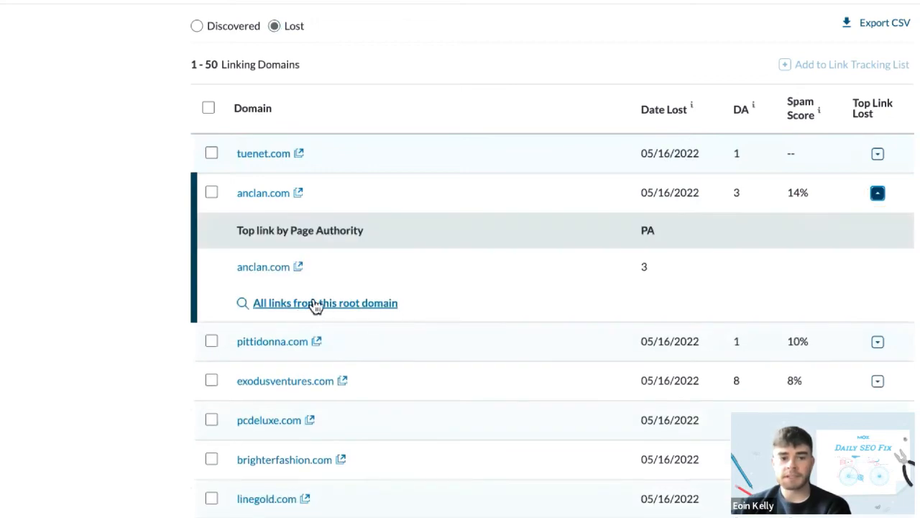
click(878, 192)
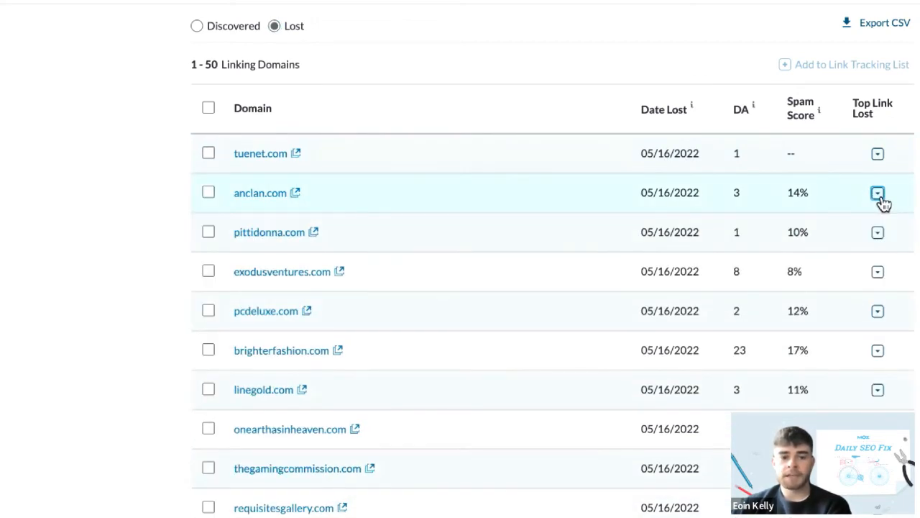